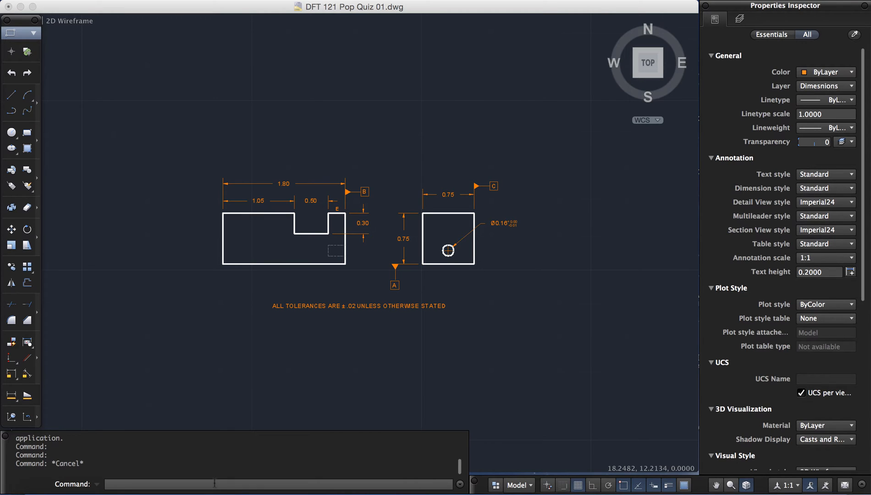
Run the command-line -LAYER command so its layer options are prompted
text(-La)
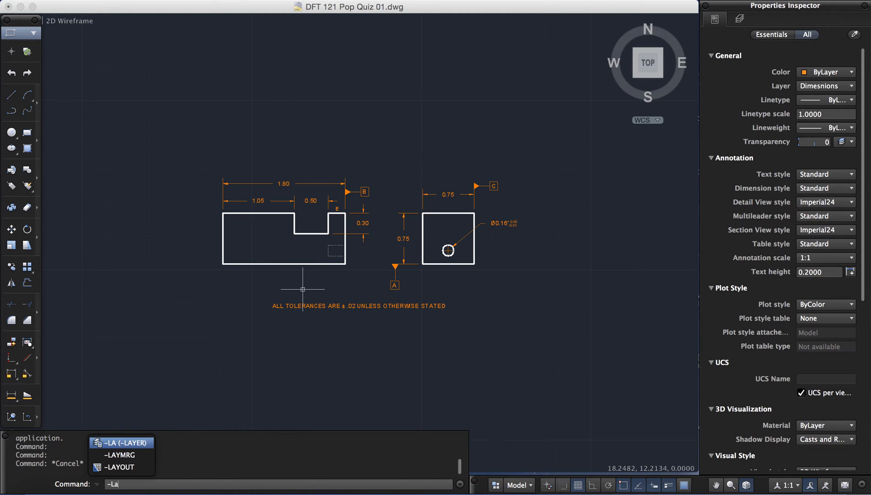
click(121, 443)
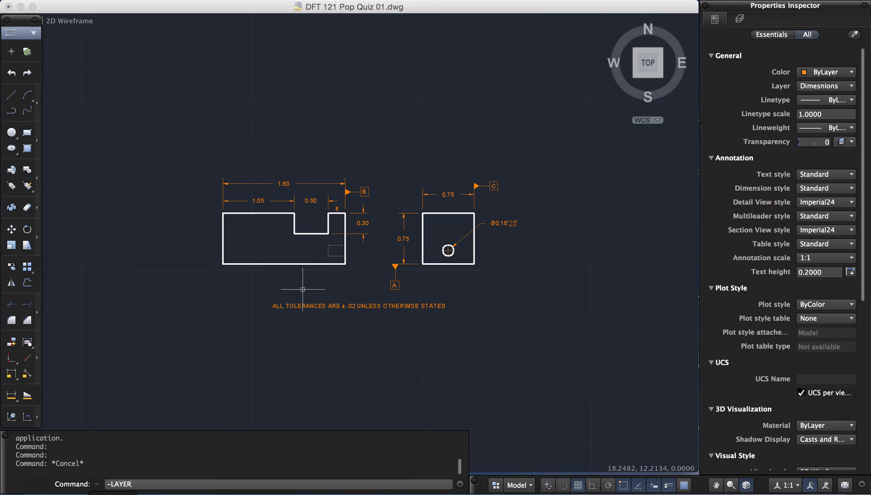
key(Return)
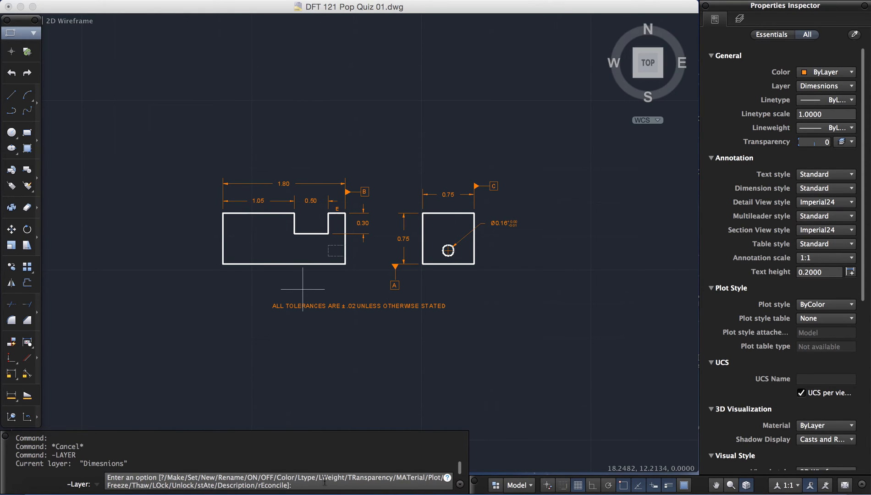
Enter the stAte option to reach the layer state actions (save, restore, export)
text(a)
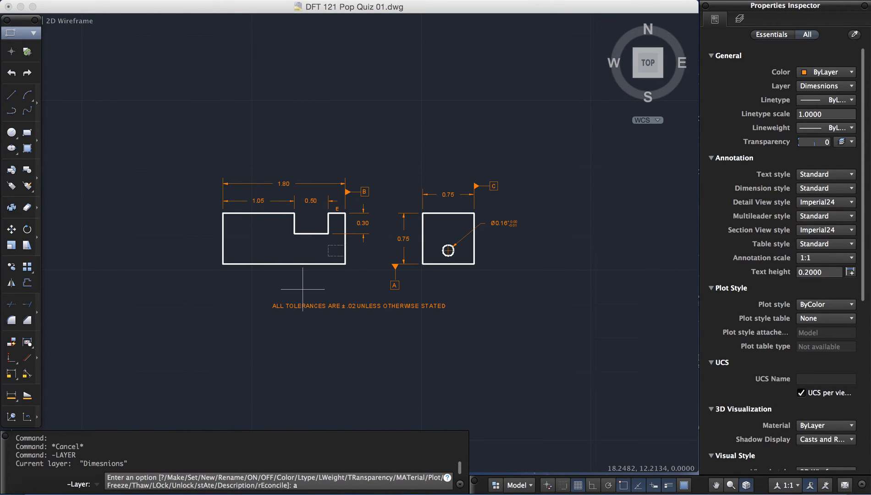
key(Return)
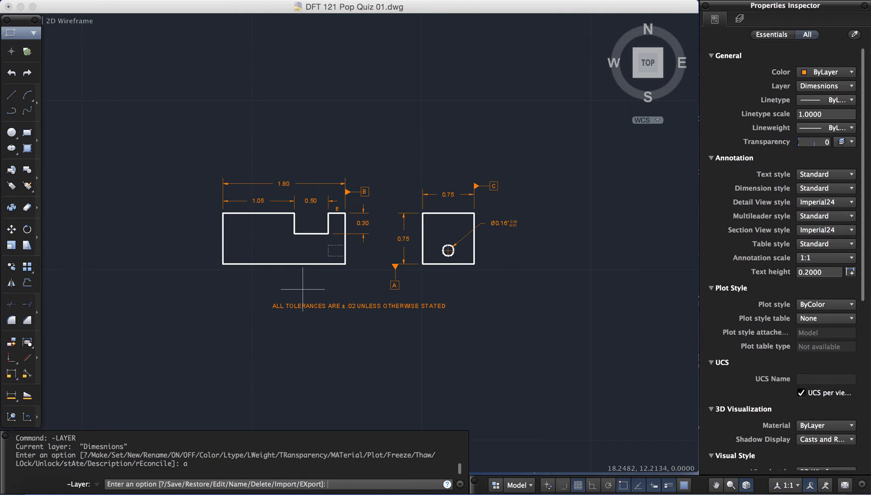
Save the current layer state under the name 'drawinglayers'
text(s)
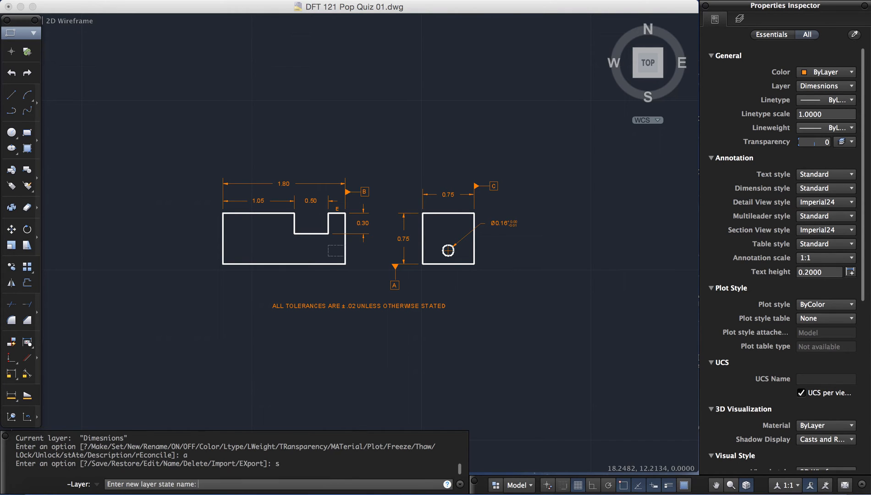
mouse_move(303, 290)
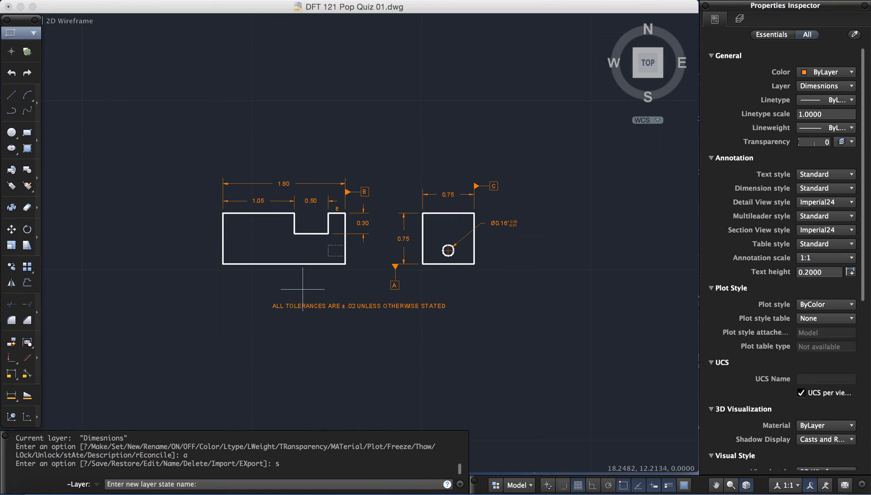
text(d)
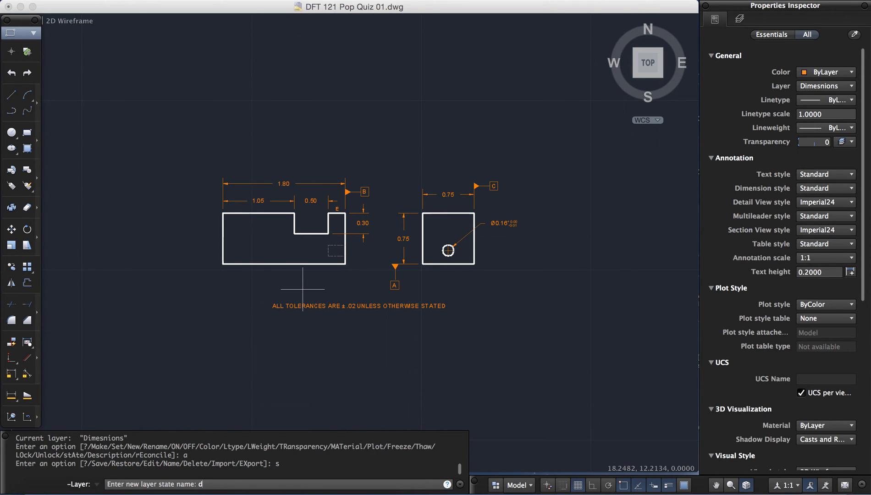
text(rawinglayers)
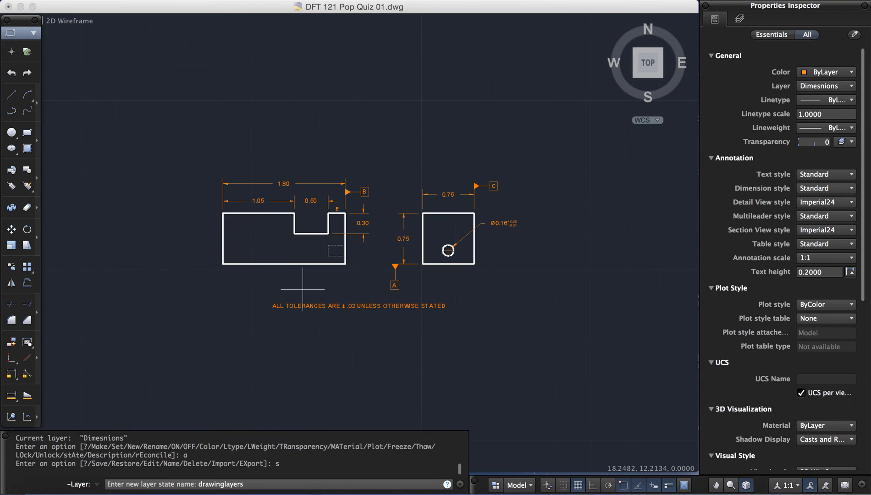
key(Return)
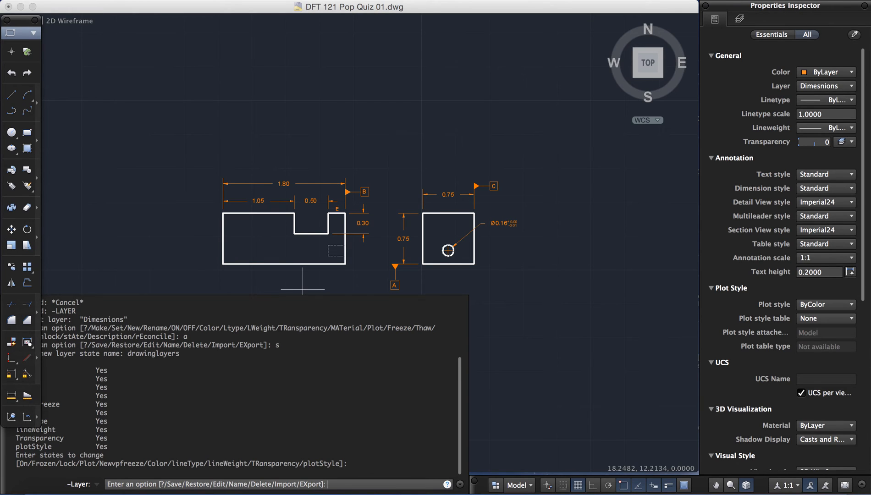
Choose EXport and select 'drawinglayers' as the state to export, reaching the file name prompt
text(ex)
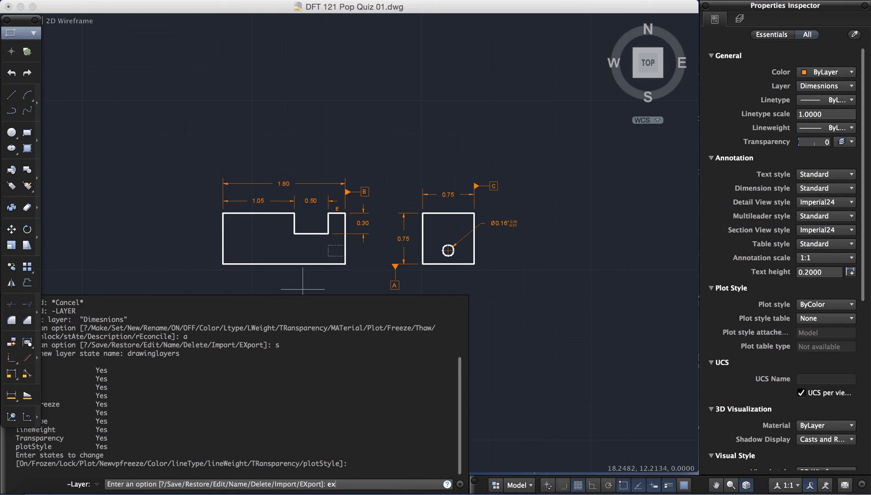
key(Return)
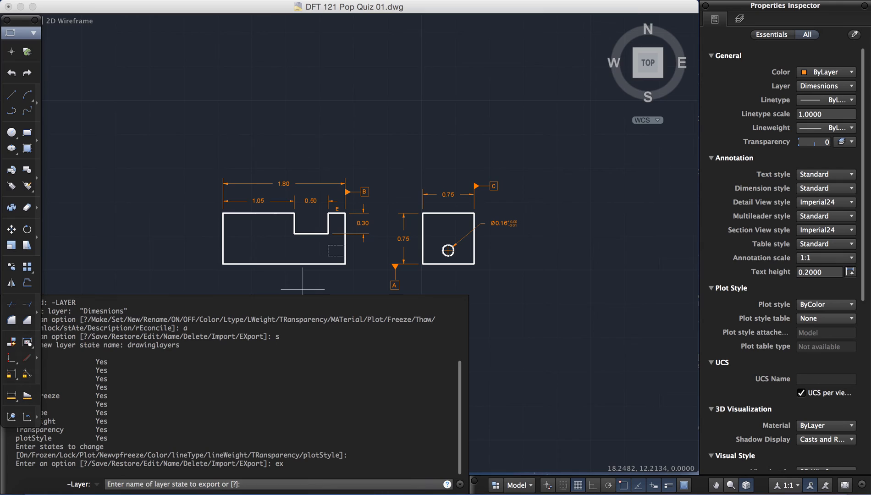
text(drawinglayer)
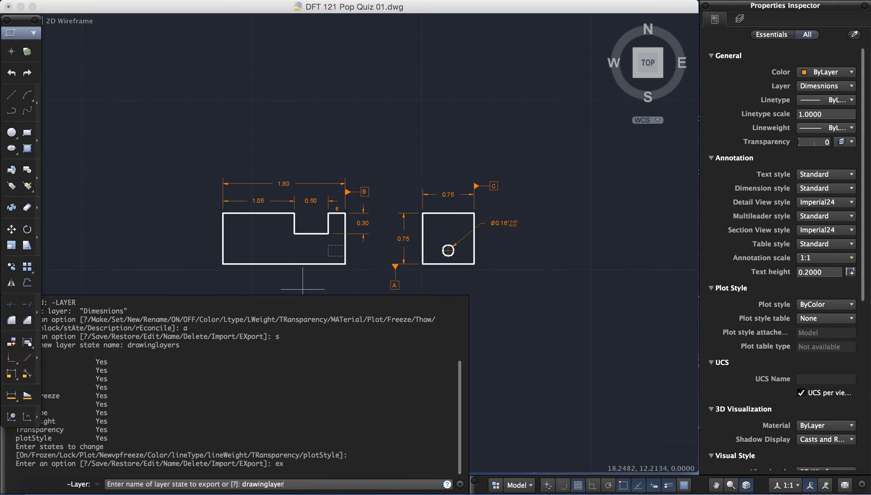
key(Return)
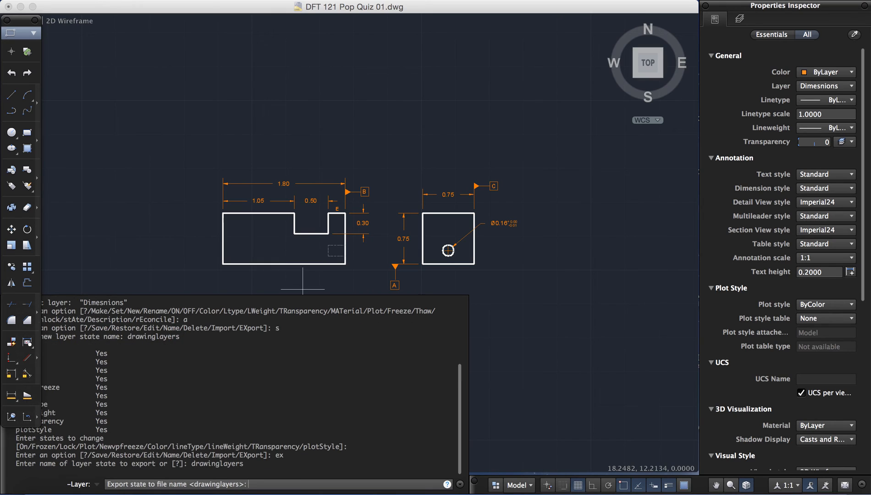